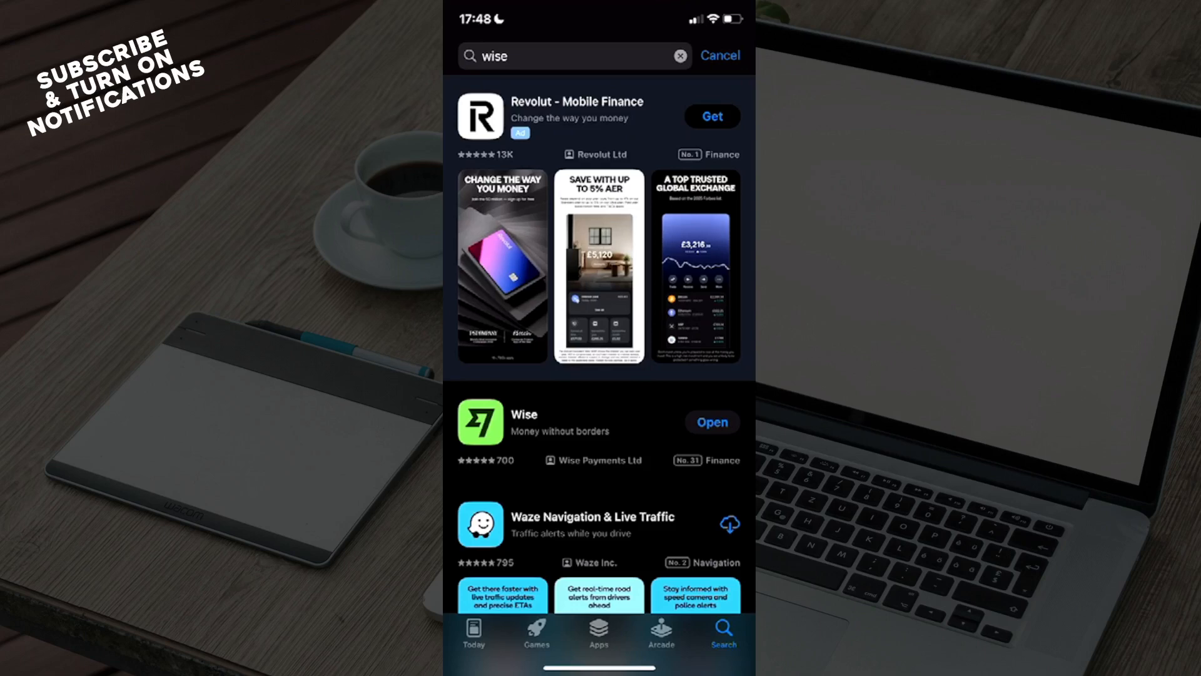
Open the Wise app's product page from the 'wise' search results
left_click(524, 422)
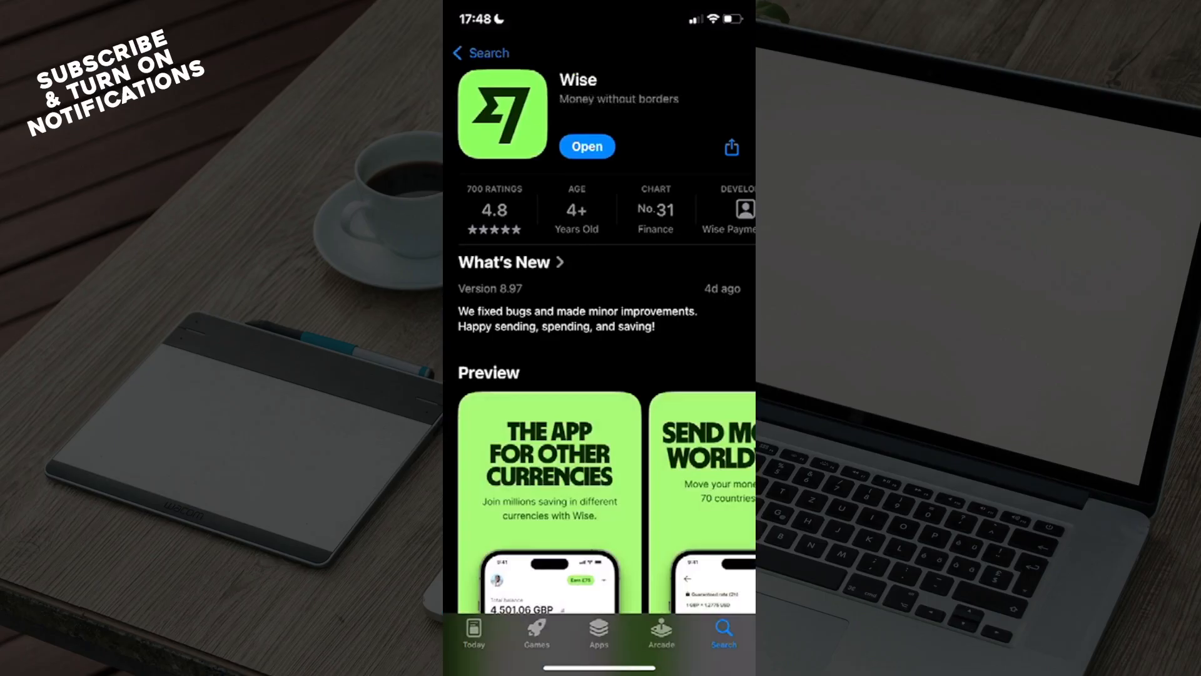
Launch Wise so its GBP-to-EUR transfer calculator home screen shows
left_click(480, 53)
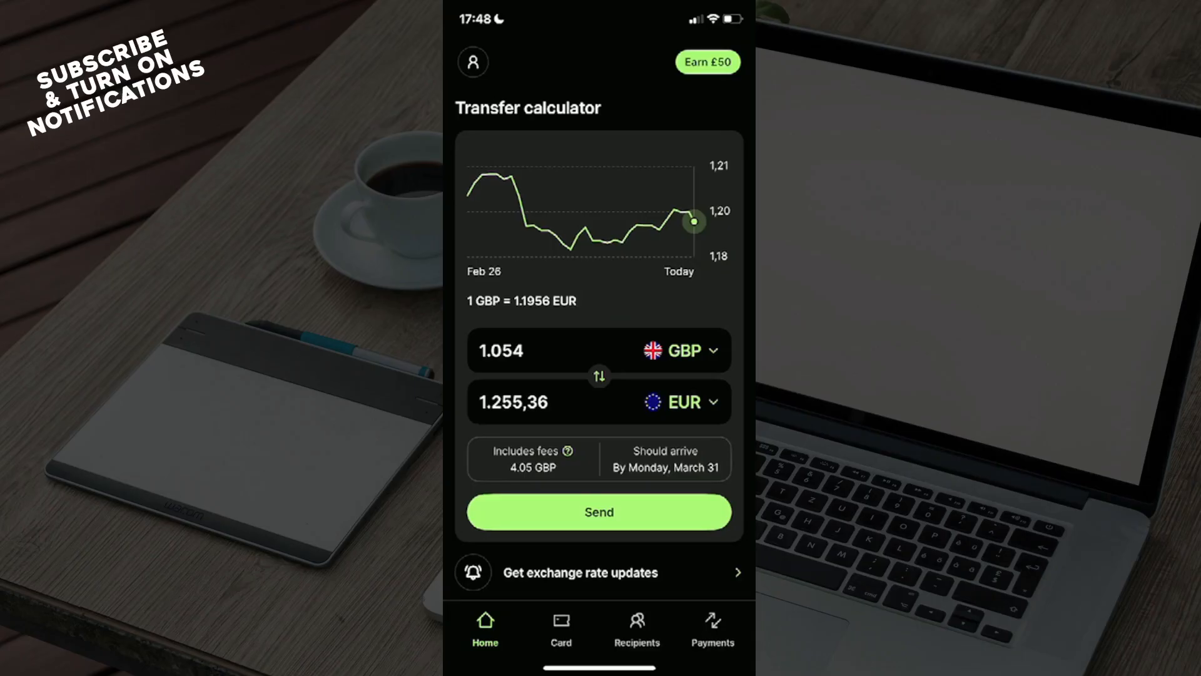
left_click(473, 62)
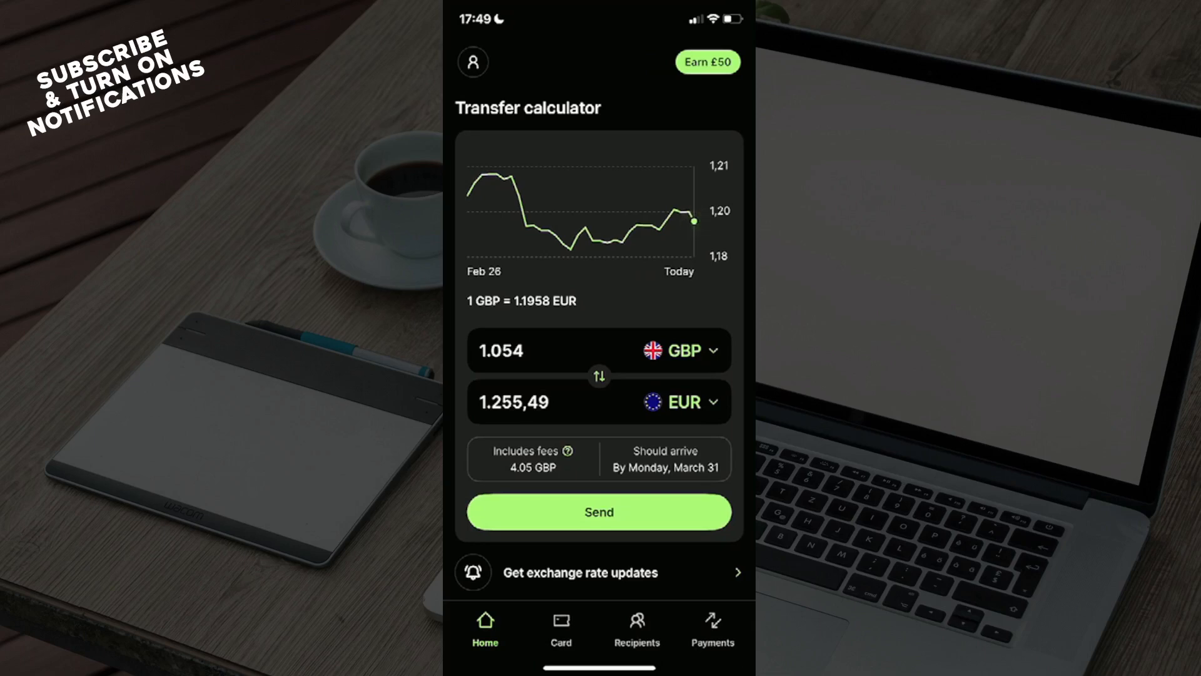
Open Your account and scroll down to the Log out and Close account options
left_click(472, 61)
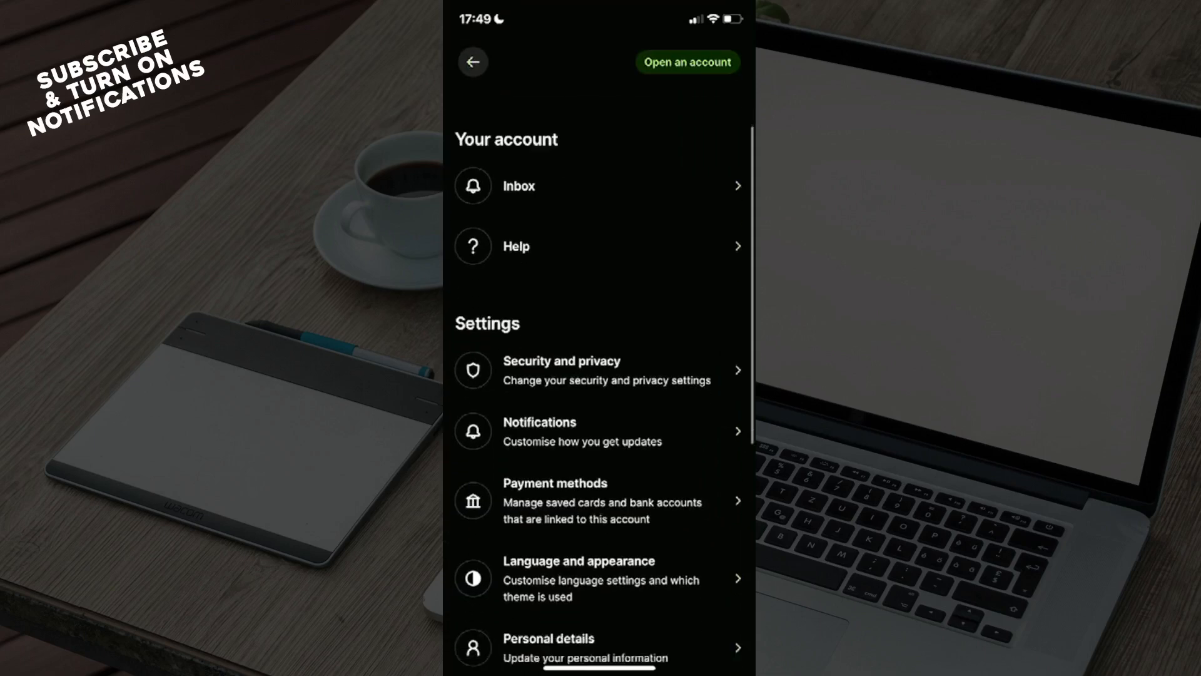
scroll("down", 3)
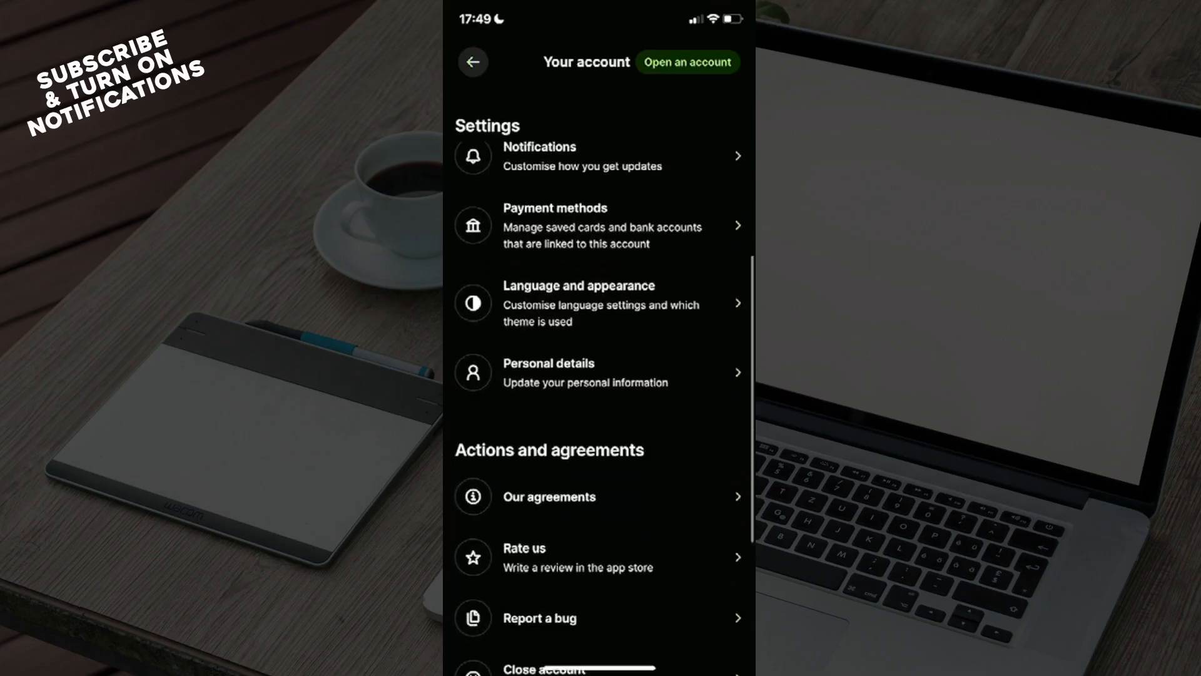
scroll("down", 3)
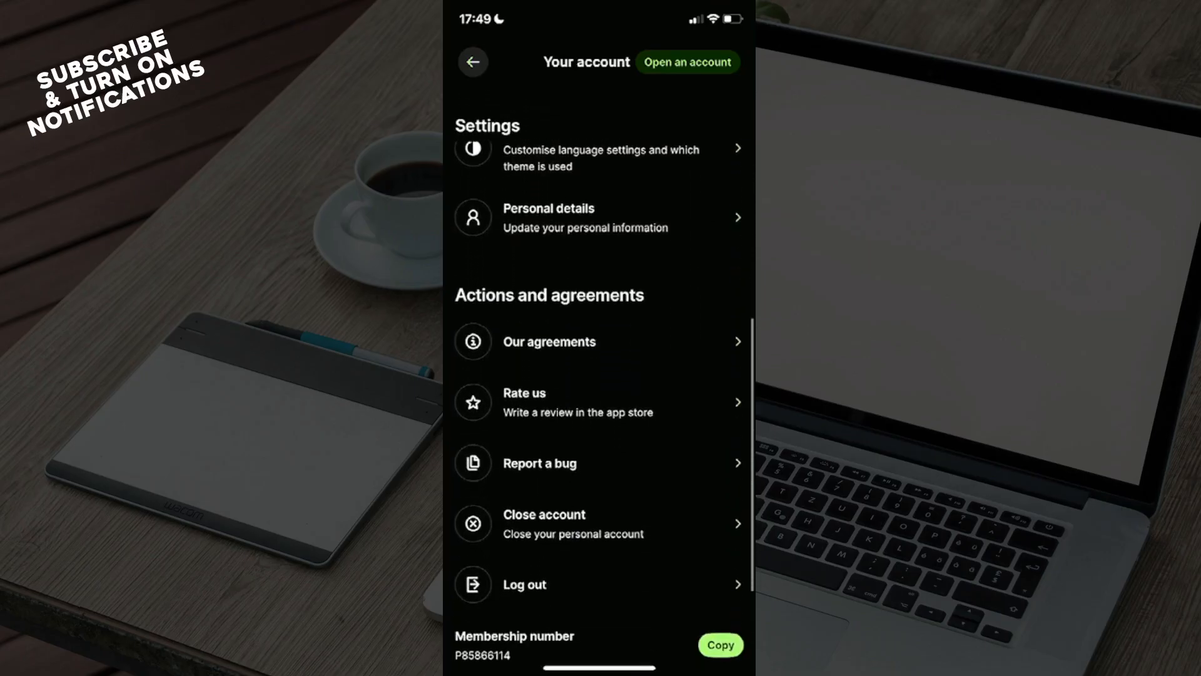